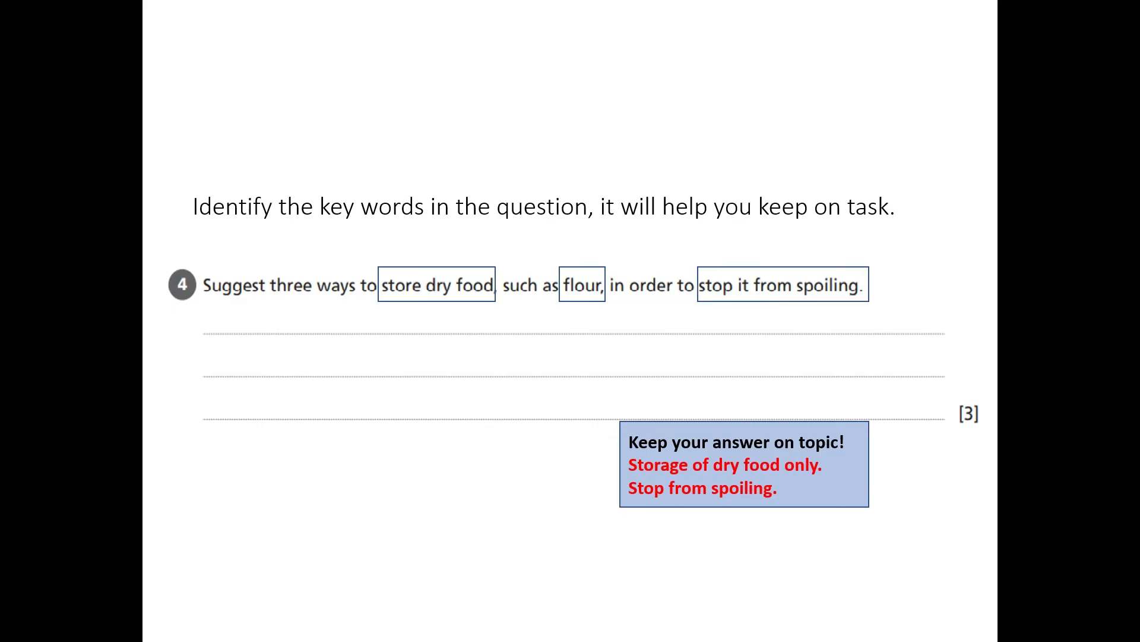
Advance the slide show to the 'Final check – read the question again' slide
key(Right)
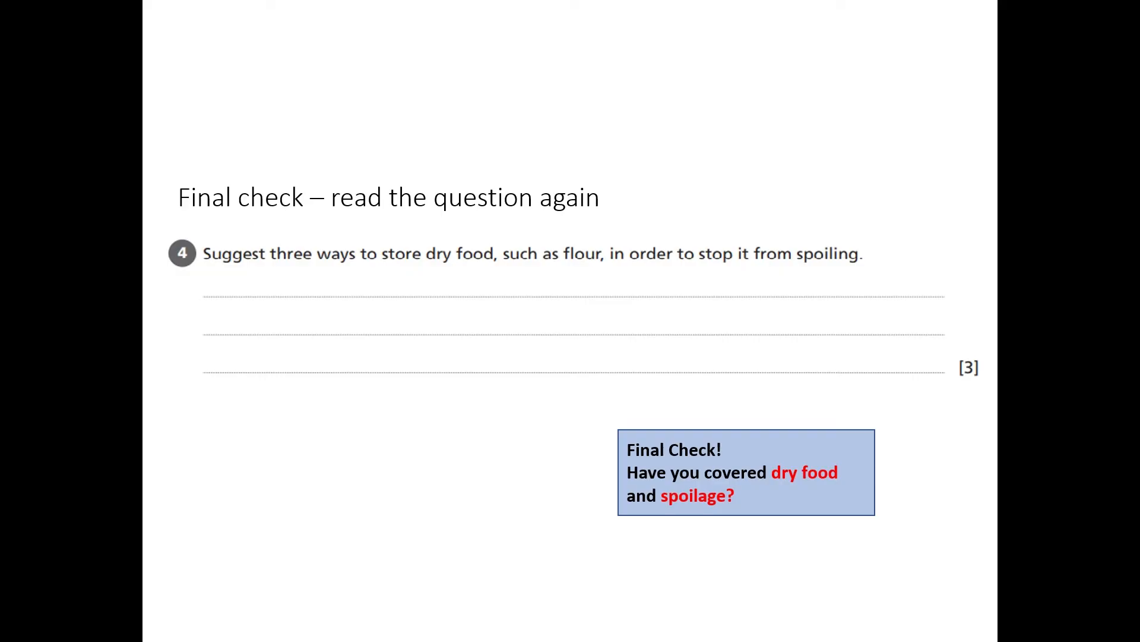
Advance to the 'What would a good answer look like' slide on stock rotation and pests
key(Right)
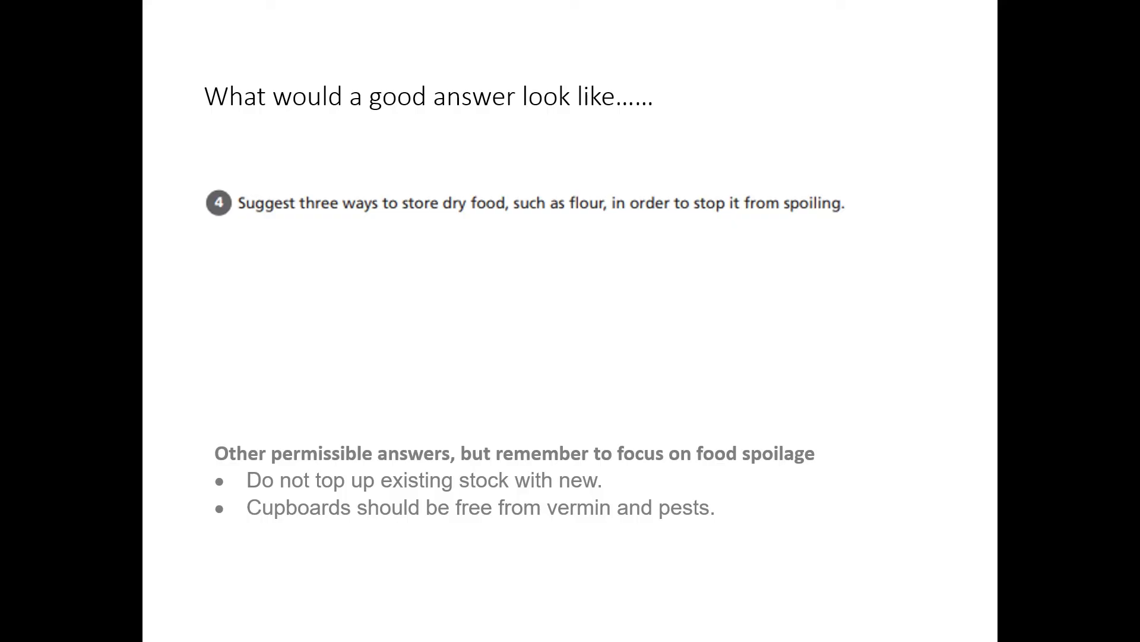